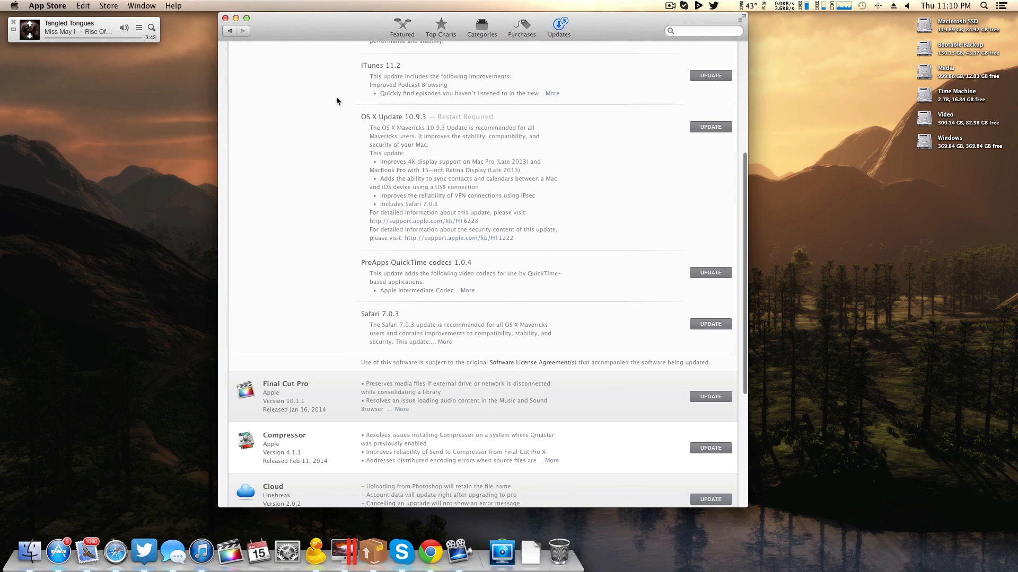
{"action": "mouse_move", "coordinate": [391, 138]}
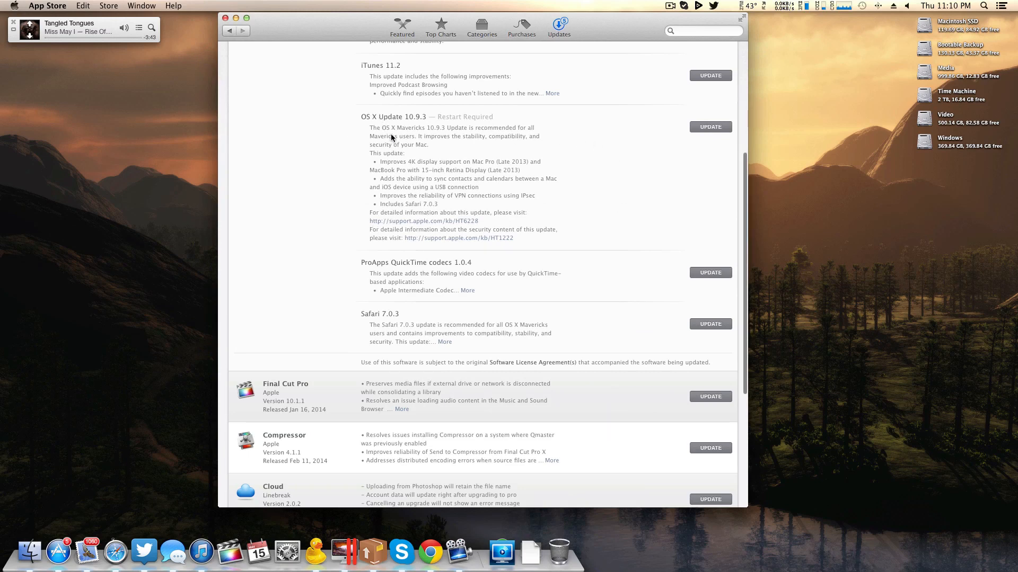
{"action": "mouse_move", "coordinate": [426, 147]}
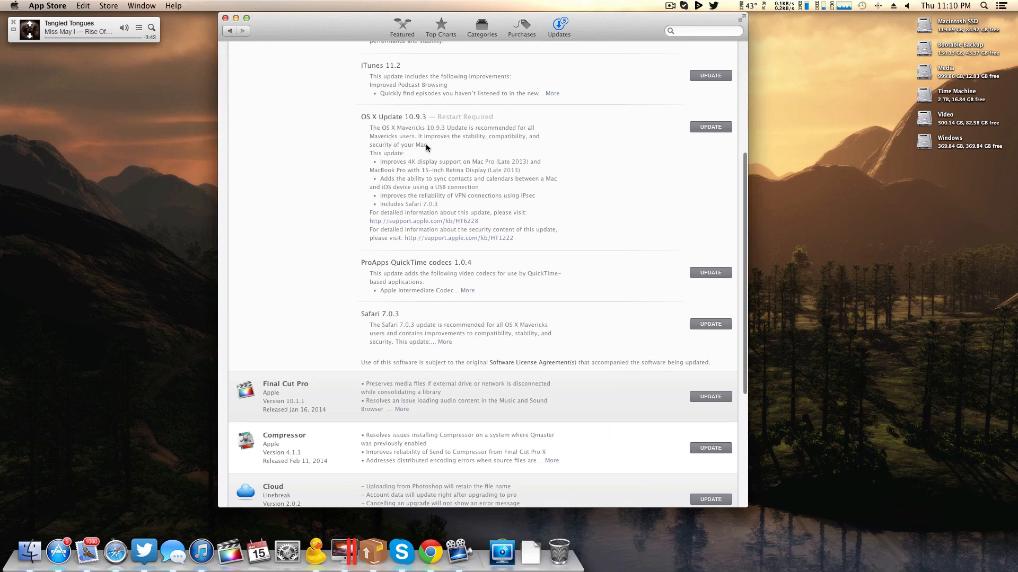
{"action": "mouse_move", "coordinate": [382, 140]}
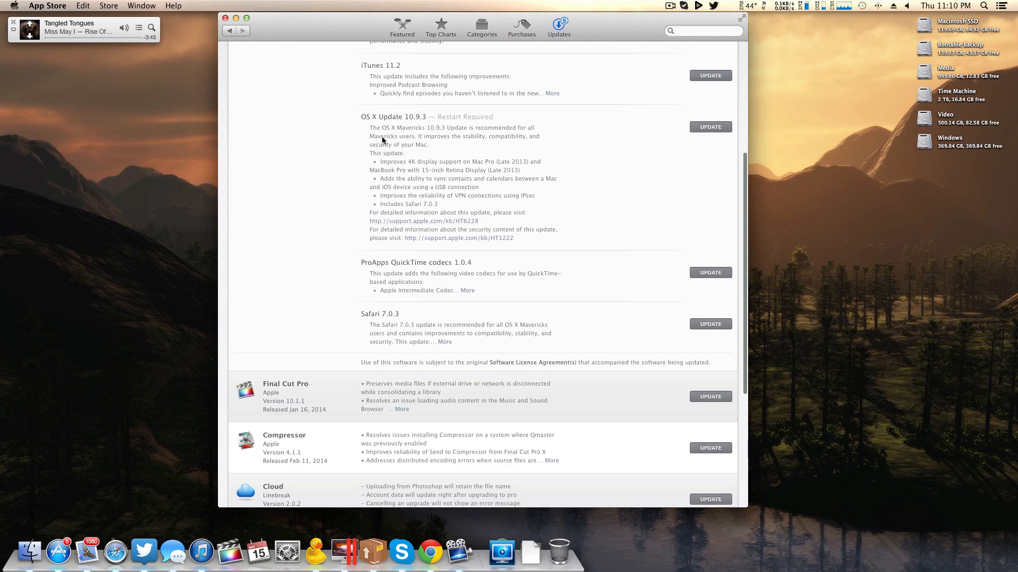
{"action": "mouse_move", "coordinate": [382, 170]}
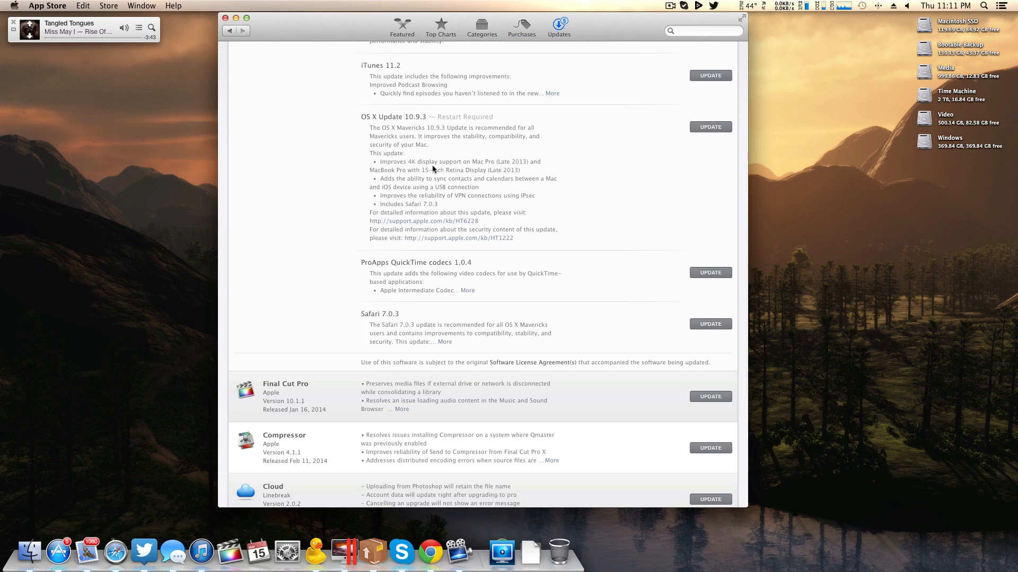
{"action": "mouse_move", "coordinate": [526, 180]}
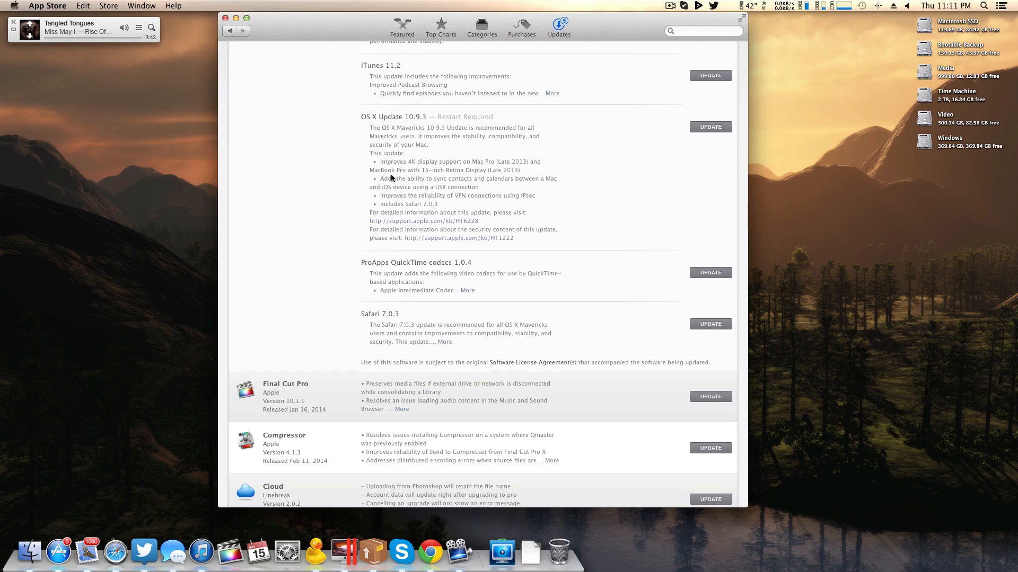
{"action": "mouse_move", "coordinate": [459, 185]}
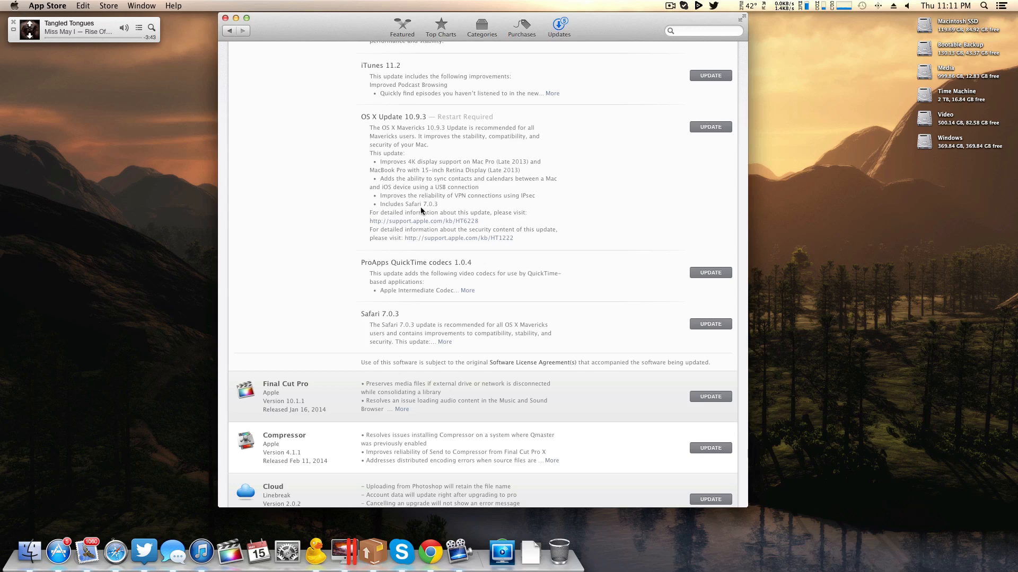
{"action": "mouse_move", "coordinate": [442, 208]}
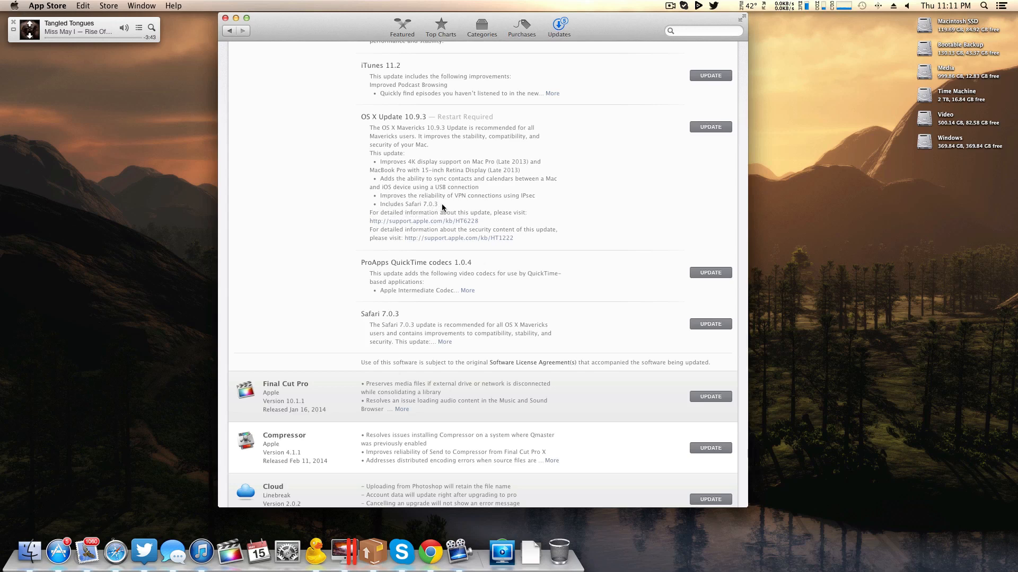
{"action": "mouse_move", "coordinate": [488, 201]}
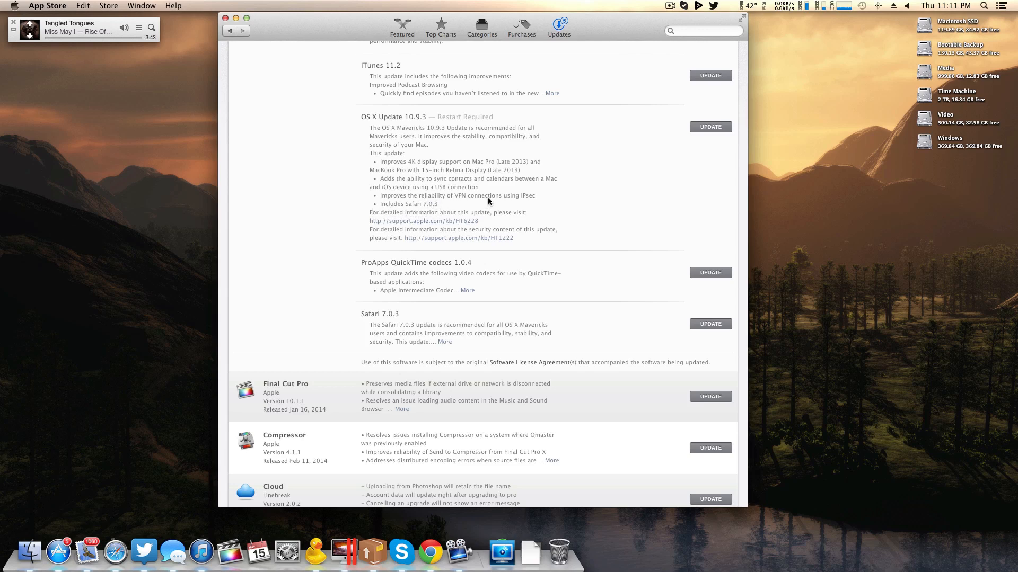
{"action": "mouse_move", "coordinate": [506, 184]}
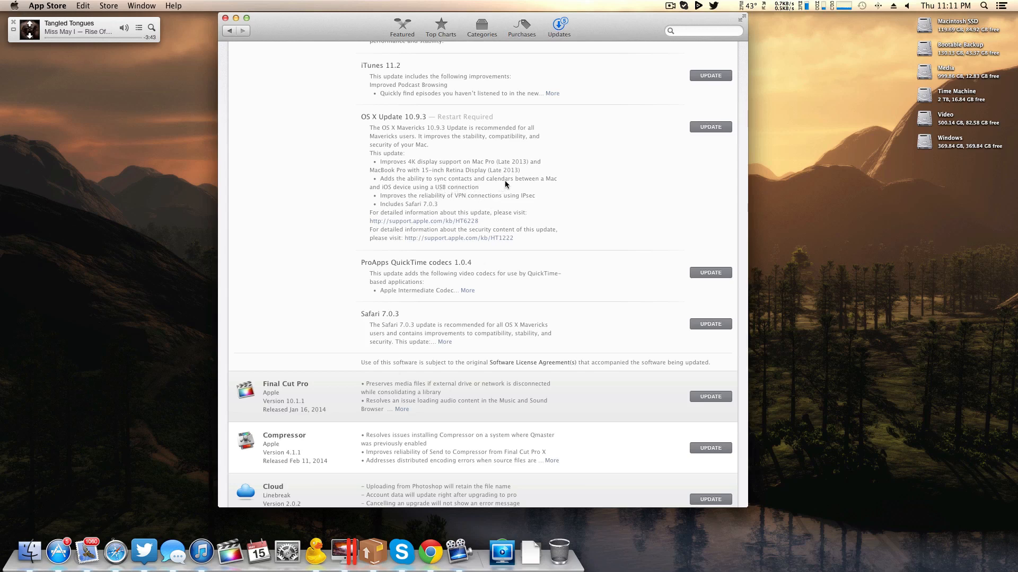
{"action": "mouse_move", "coordinate": [552, 178]}
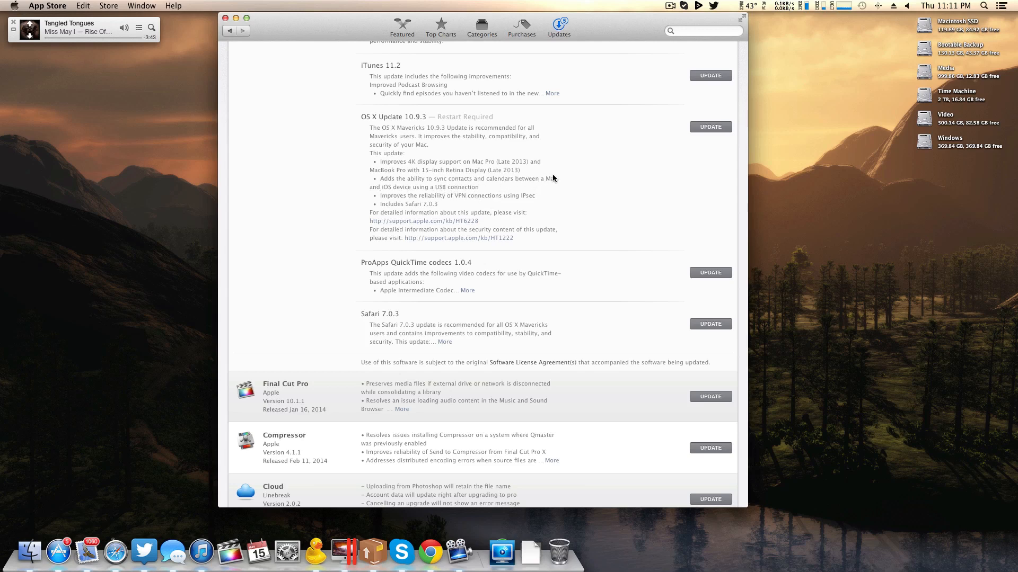
{"action": "mouse_move", "coordinate": [567, 180]}
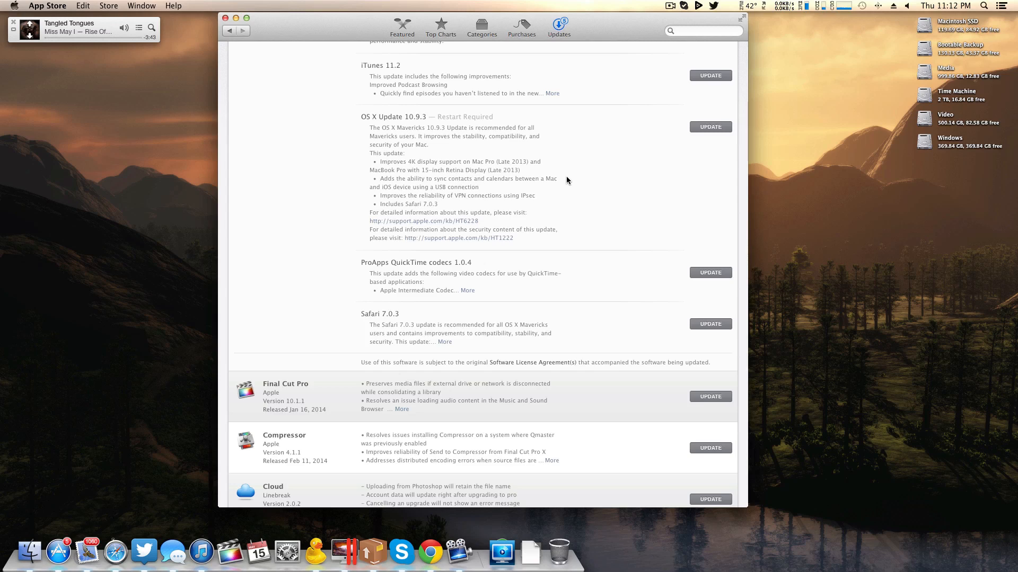
- Download OS X Update 10.9.3 via Download & Restart and restart to finish installing it
{"action": "scroll", "scroll_direction": "down", "scroll_amount": 3}
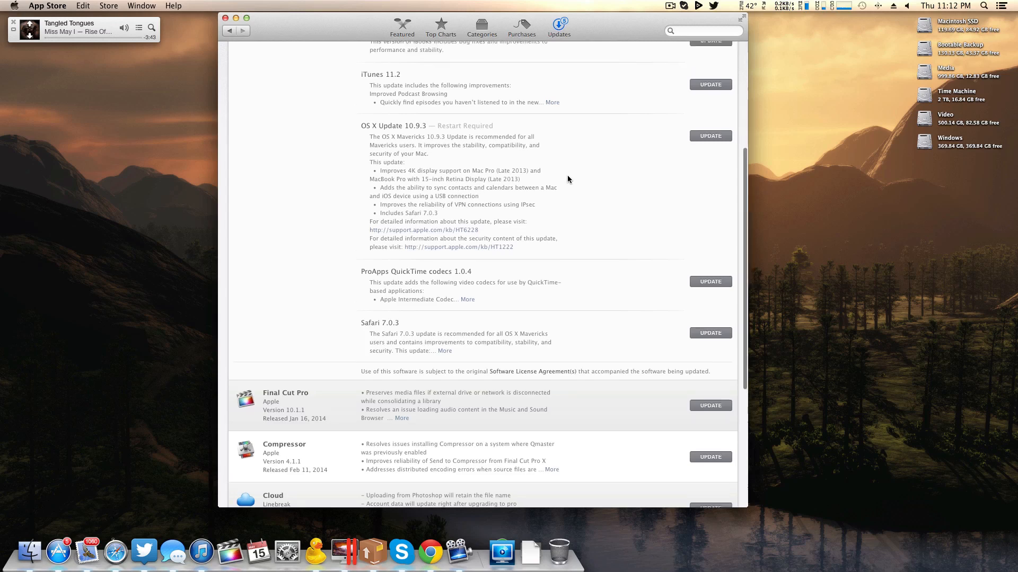
{"action": "scroll", "scroll_direction": "down", "scroll_amount": 3}
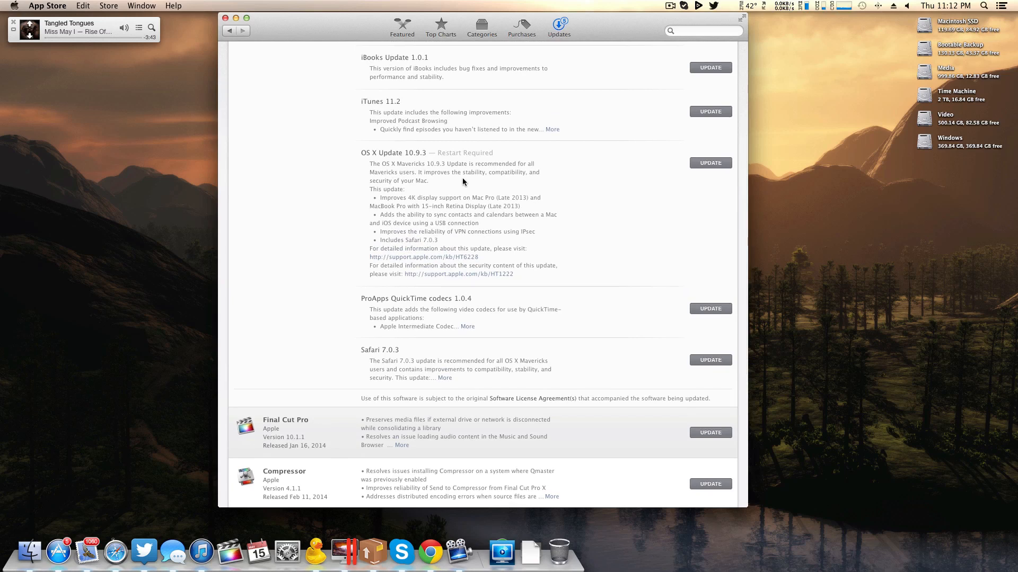
{"action": "mouse_move", "coordinate": [532, 220]}
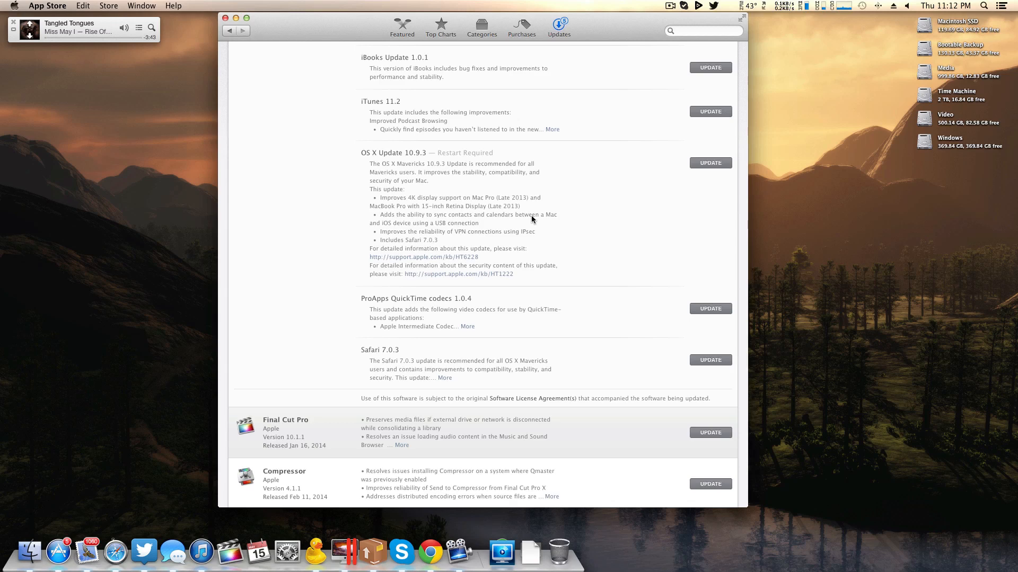
{"action": "mouse_move", "coordinate": [599, 168]}
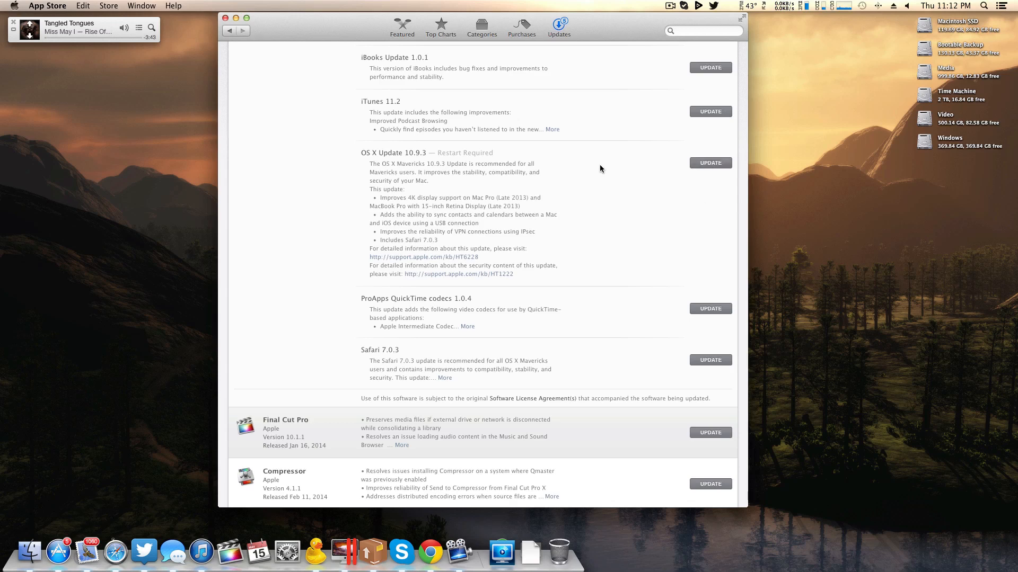
{"action": "mouse_move", "coordinate": [592, 172]}
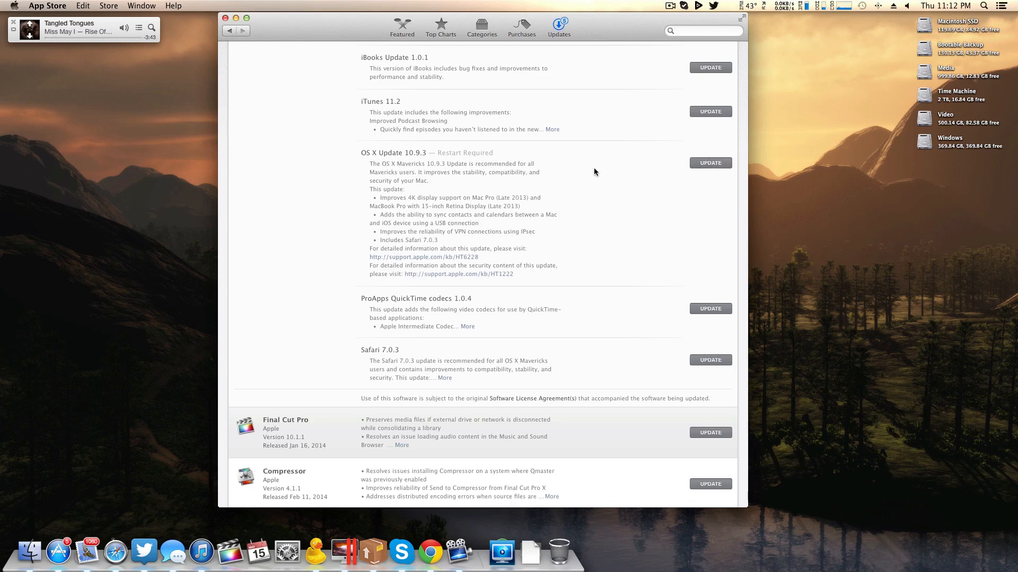
{"action": "mouse_move", "coordinate": [472, 168]}
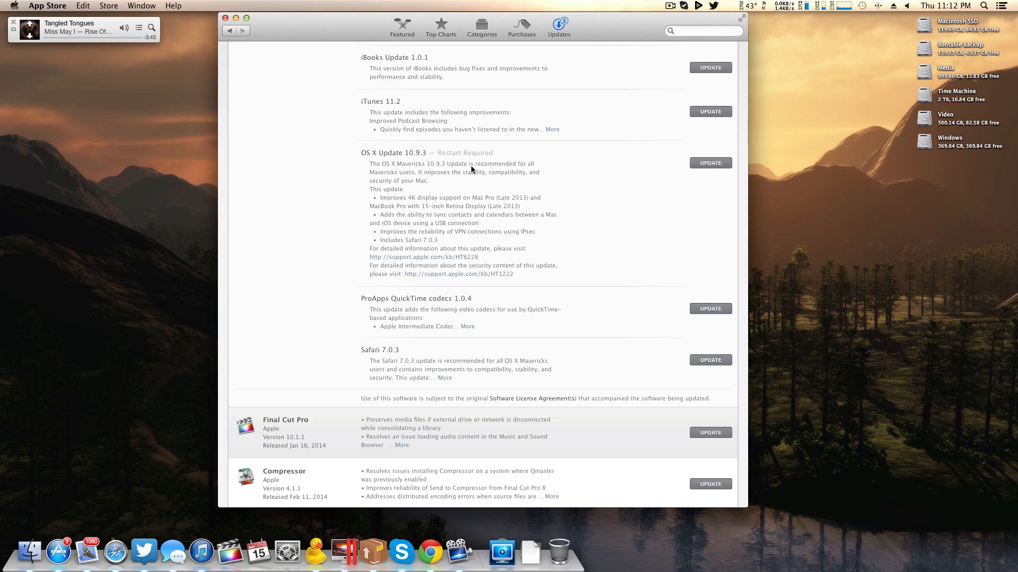
{"action": "left_click", "coordinate": [710, 163]}
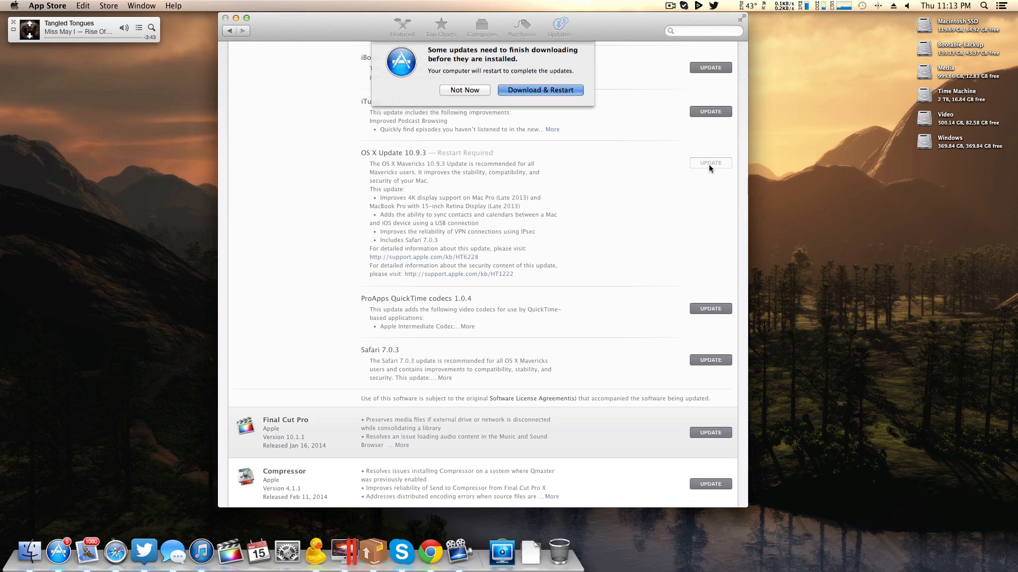
{"action": "left_click", "coordinate": [540, 91]}
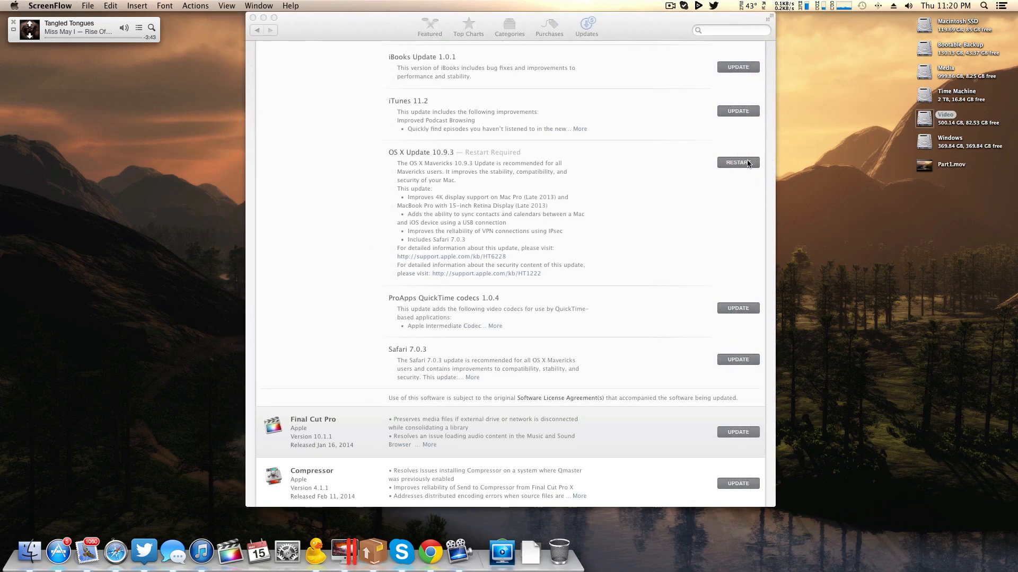
{"action": "left_click", "coordinate": [738, 163]}
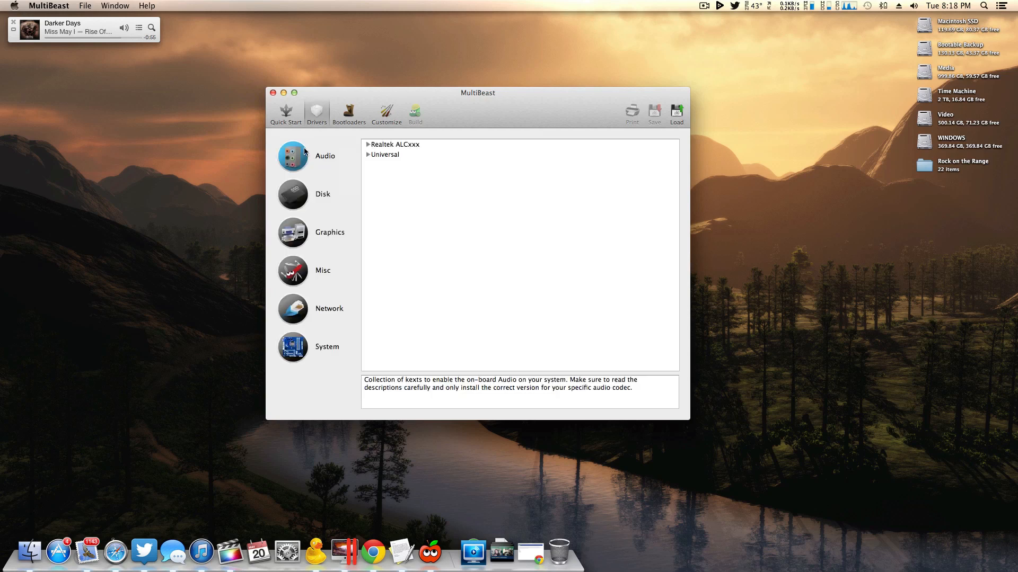
- Tick ALC889 under Realtek ALCxxx > Without DSDT and review it in the Build configuration
{"action": "left_click", "coordinate": [369, 144]}
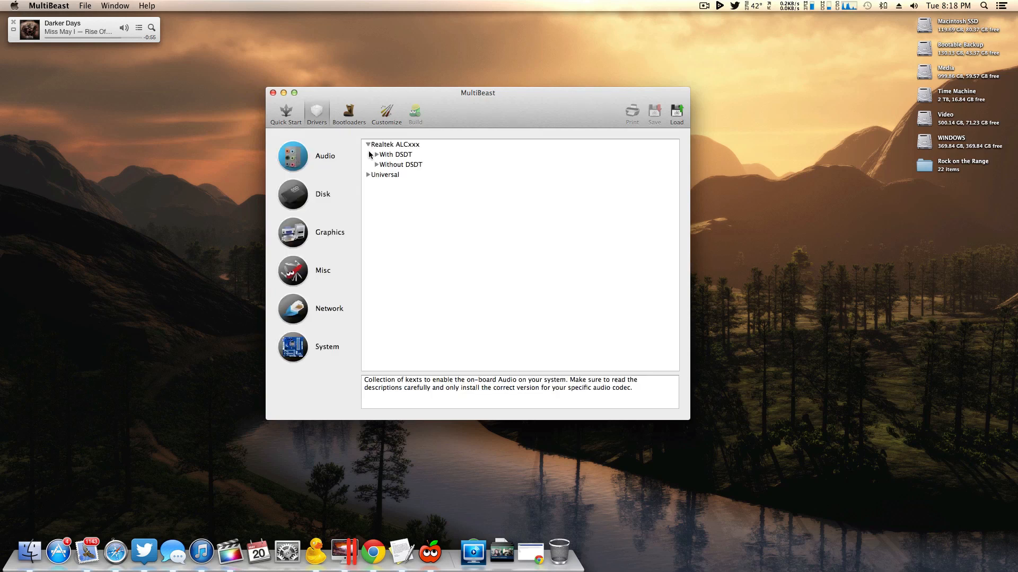
{"action": "left_click", "coordinate": [377, 164]}
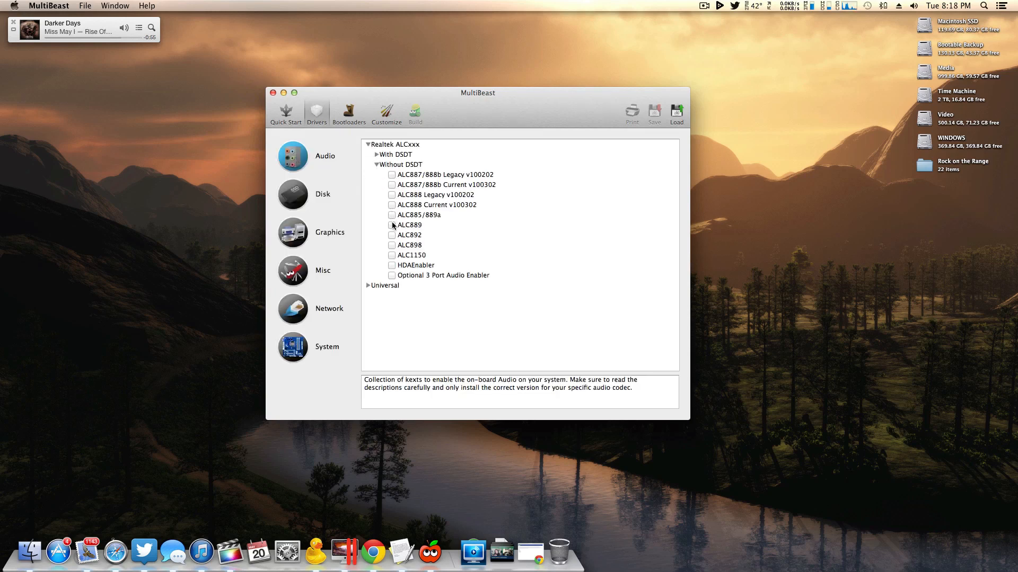
{"action": "left_click", "coordinate": [393, 225]}
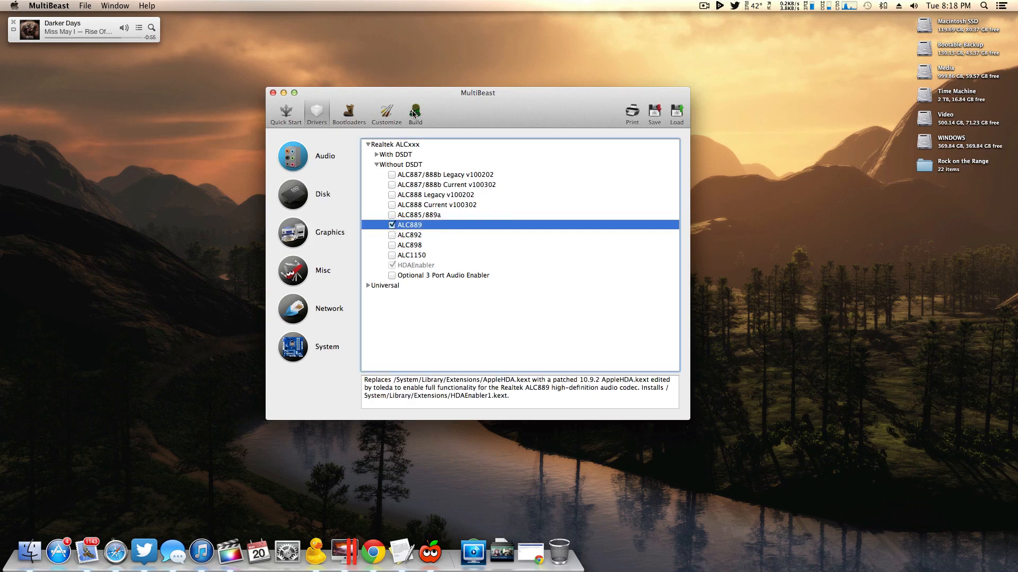
{"action": "left_click", "coordinate": [414, 110]}
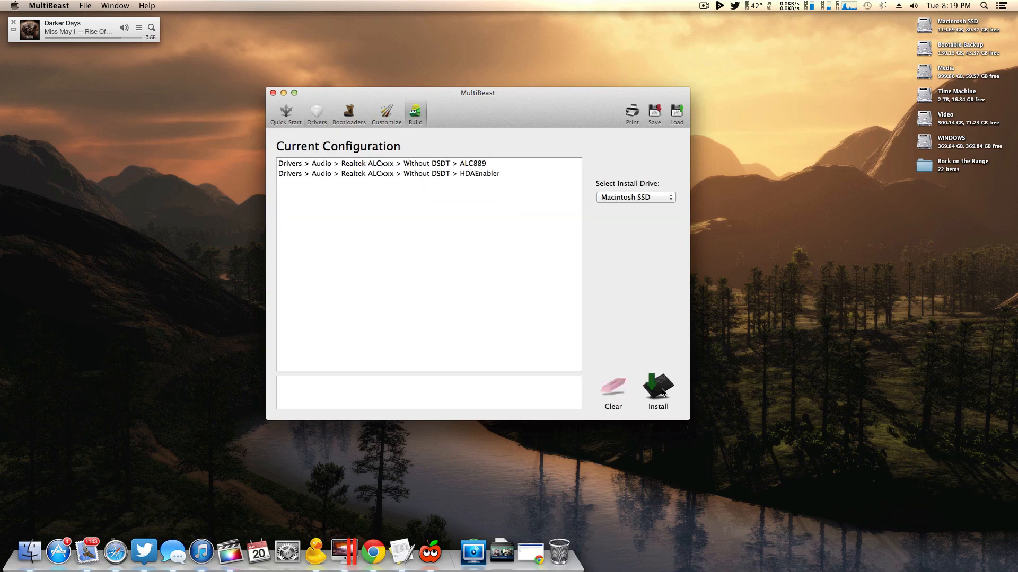